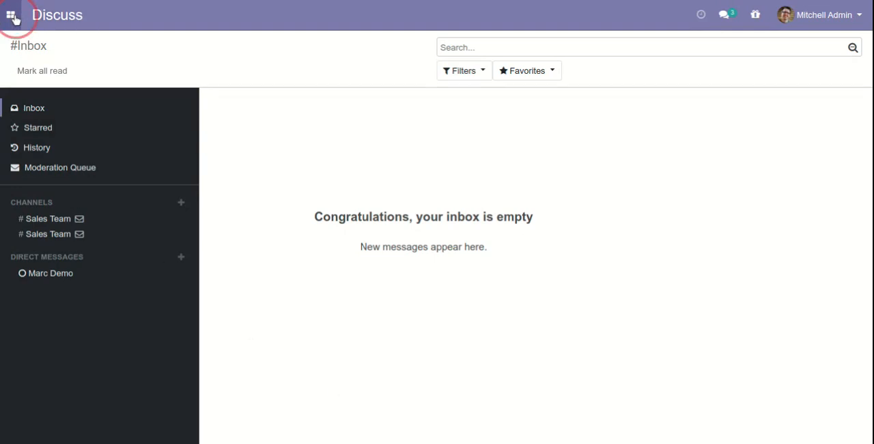
Step: Bring up the Sales Team channel with its messages, members and the shared Sales Details file
{"action": "left_click", "coordinate": [11, 13]}
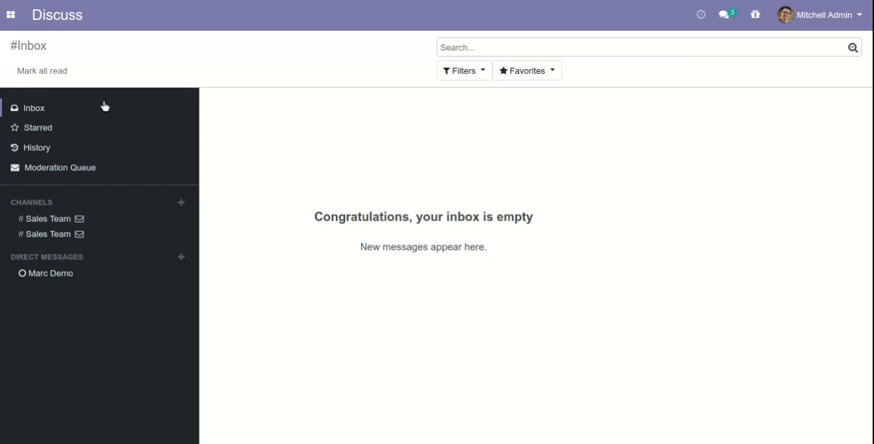
{"action": "mouse_move", "coordinate": [102, 122]}
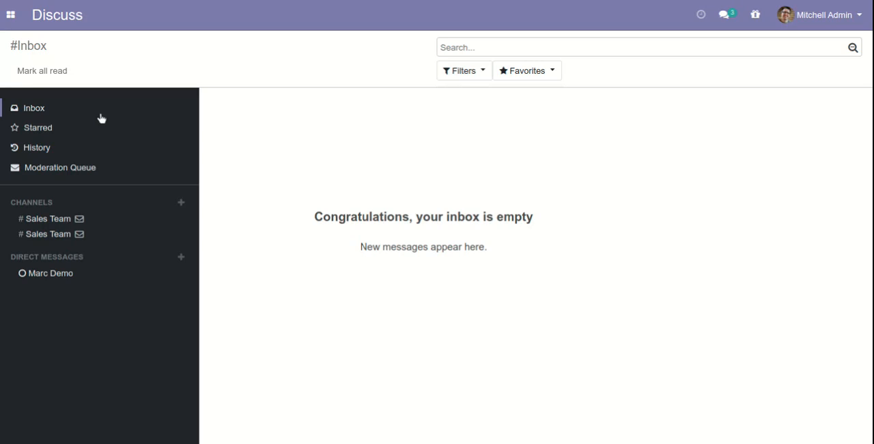
{"action": "mouse_move", "coordinate": [115, 229]}
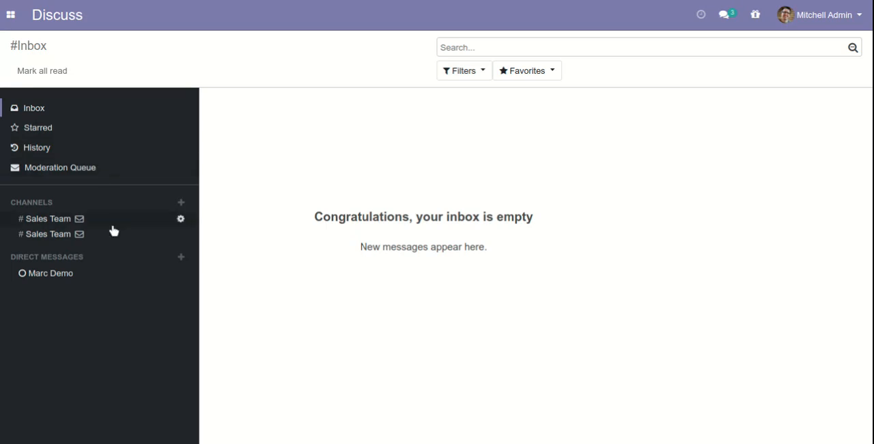
{"action": "mouse_move", "coordinate": [115, 225]}
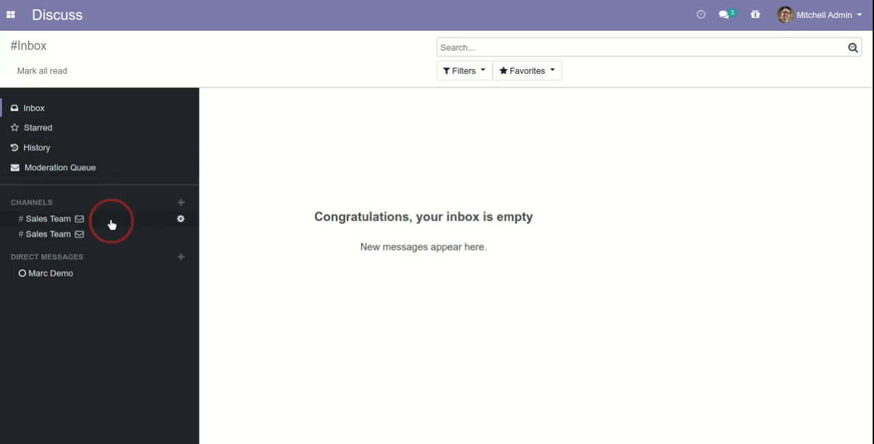
{"action": "left_click", "coordinate": [48, 219]}
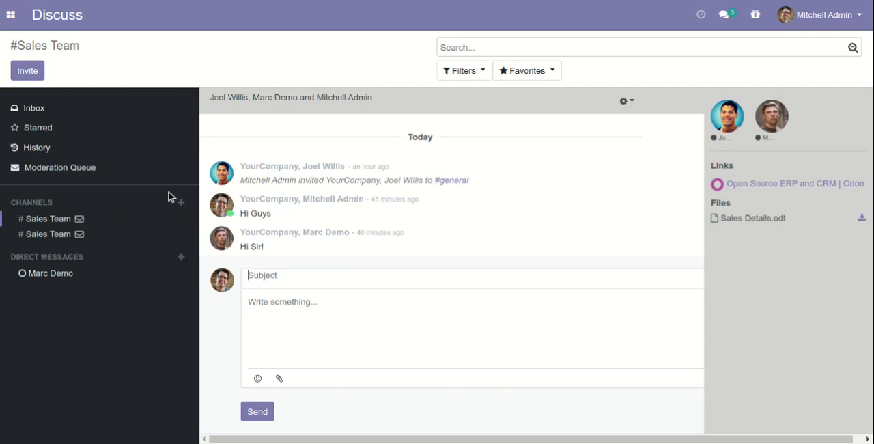
{"action": "mouse_move", "coordinate": [251, 110]}
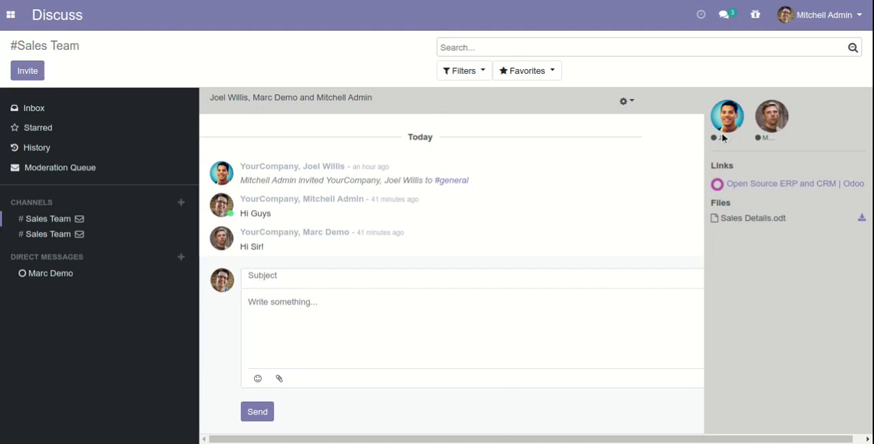
{"action": "left_click", "coordinate": [262, 275]}
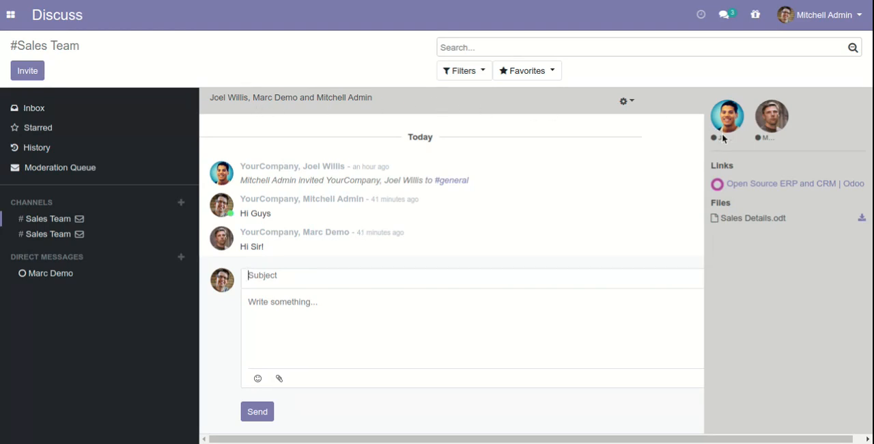
{"action": "mouse_move", "coordinate": [650, 216]}
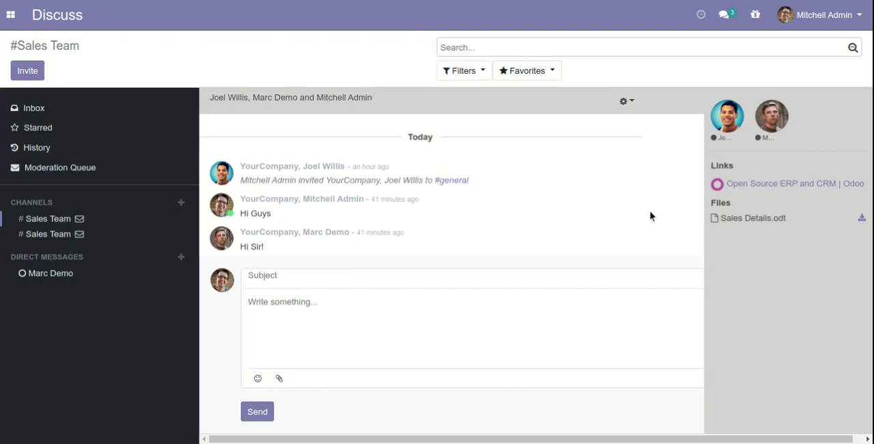
{"action": "mouse_move", "coordinate": [448, 199]}
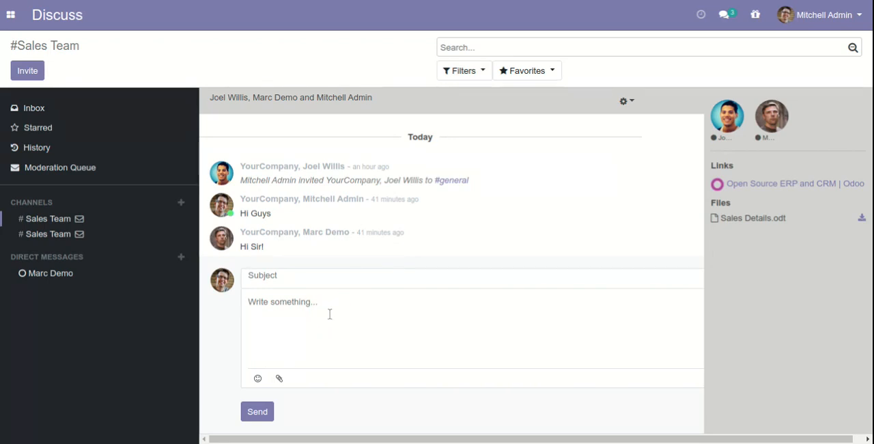
{"action": "left_click", "coordinate": [283, 300]}
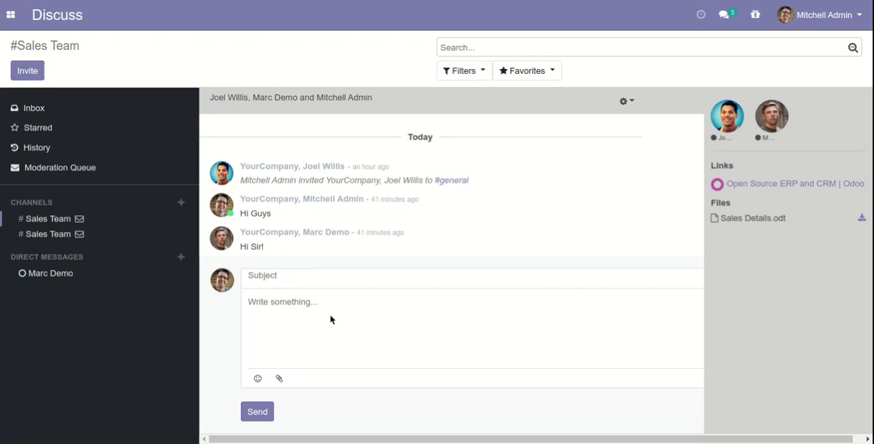
{"action": "type", "text": "Here I am sharing li"}
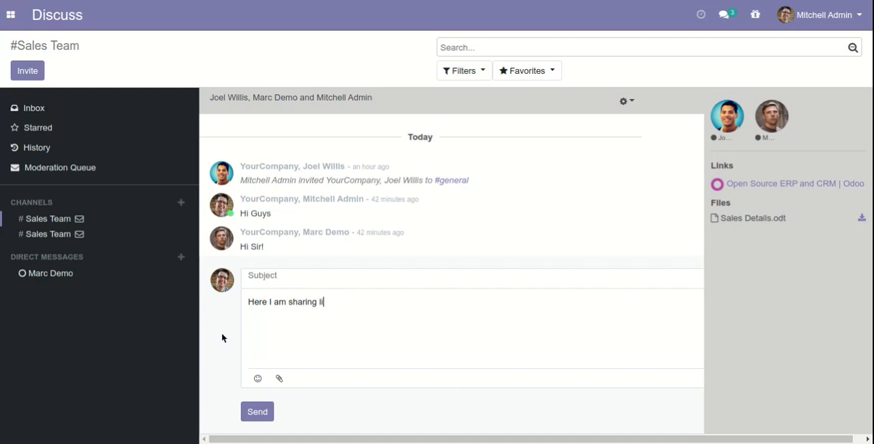
{"action": "type", "text": "nk with"}
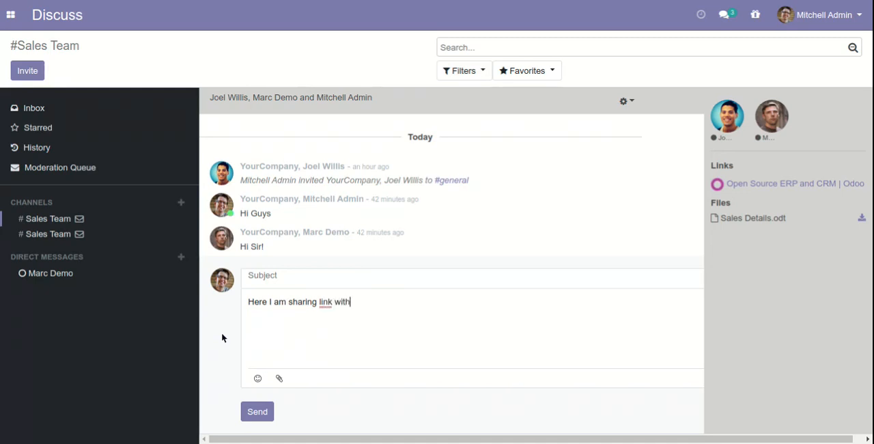
{"action": "type", "text": "you"}
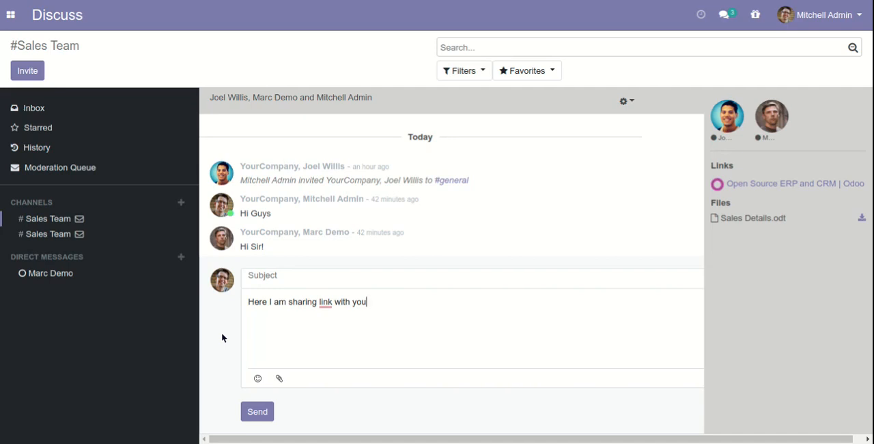
{"action": "type", "text": ":"}
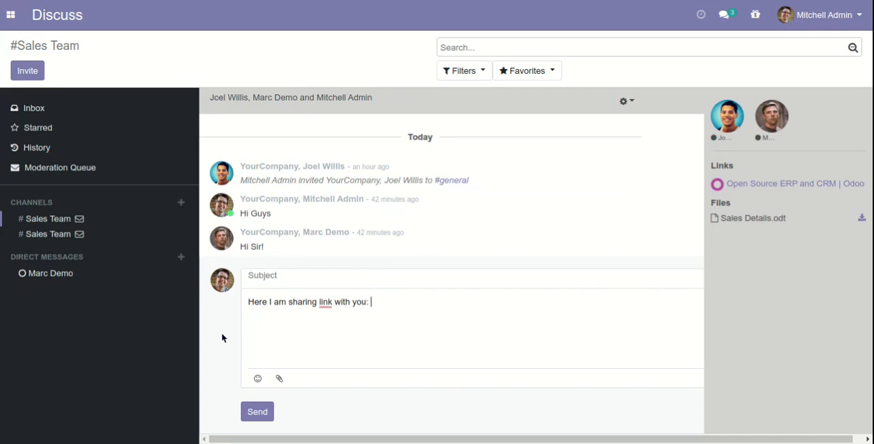
{"action": "type", "text": "https://www.odoo.com/"}
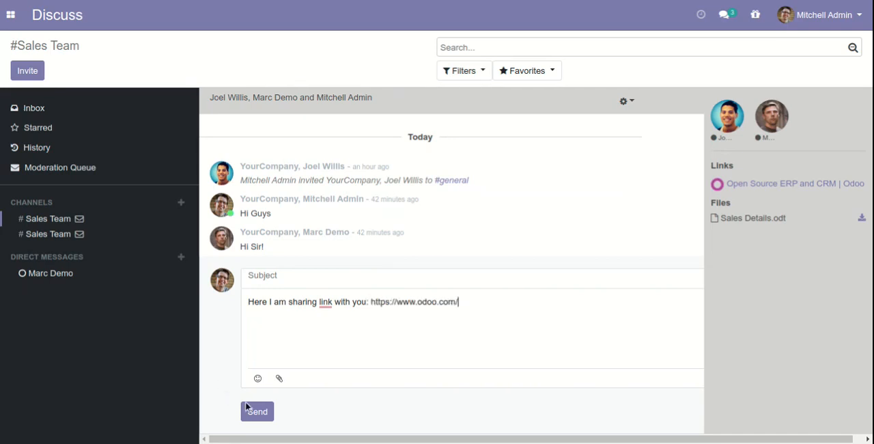
{"action": "left_click", "coordinate": [257, 412]}
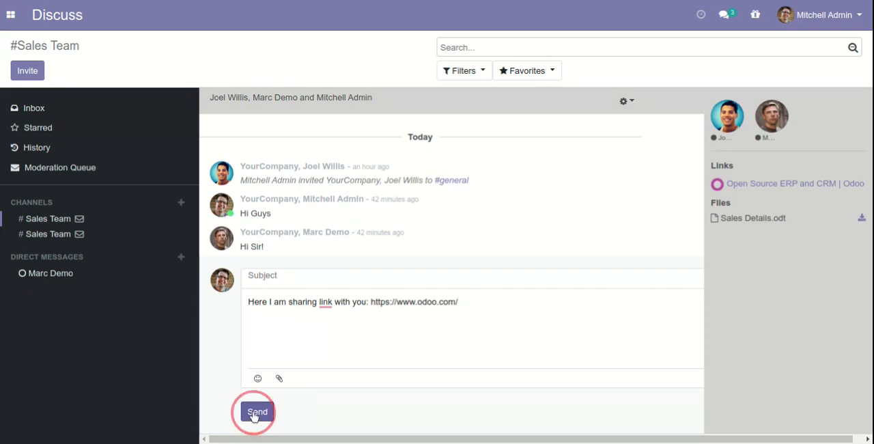
Step: Post the odoo.com link message so it appears among the channel's shared links
{"action": "left_click", "coordinate": [257, 411]}
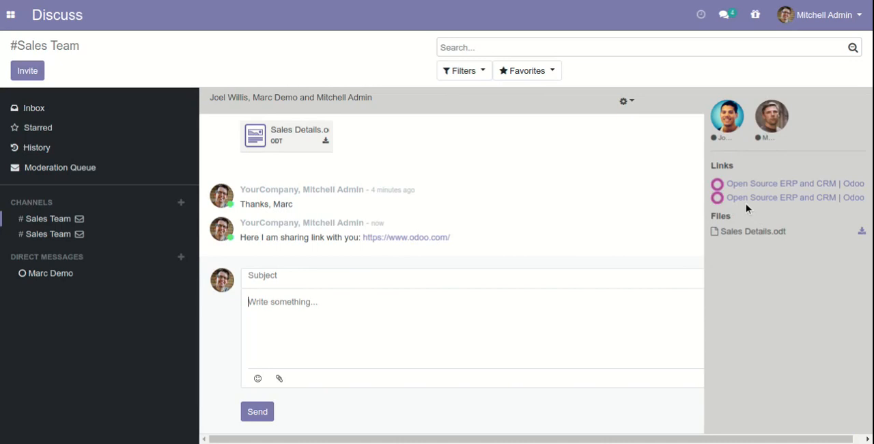
{"action": "mouse_move", "coordinate": [845, 208]}
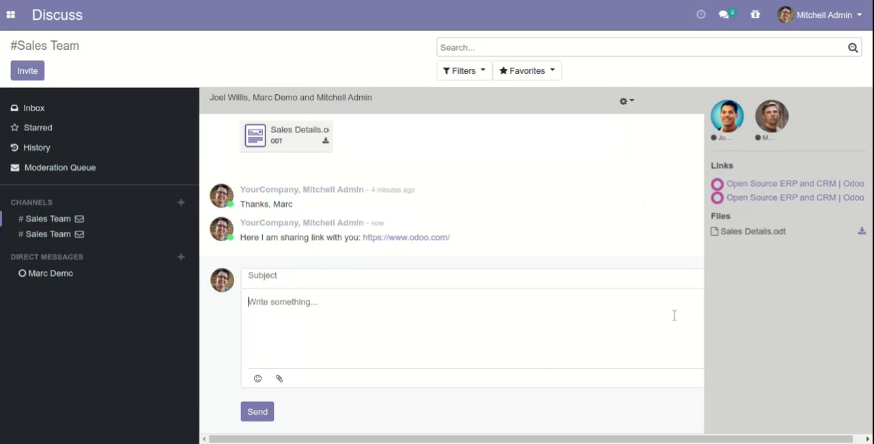
{"action": "mouse_move", "coordinate": [380, 292]}
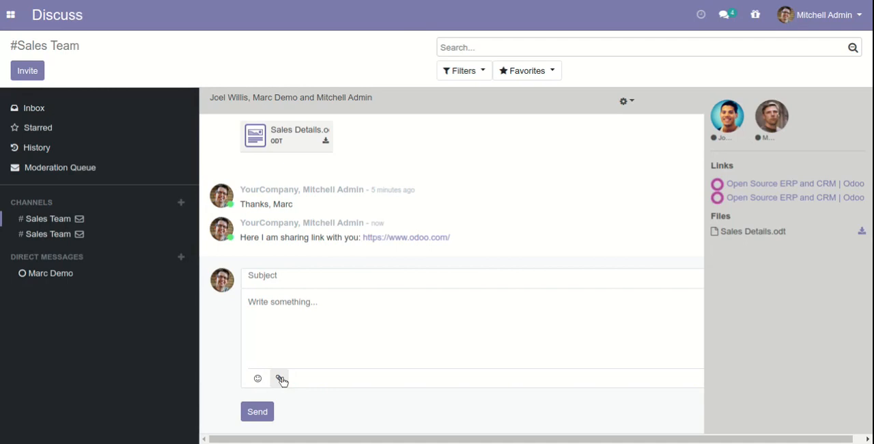
{"action": "left_click", "coordinate": [282, 300]}
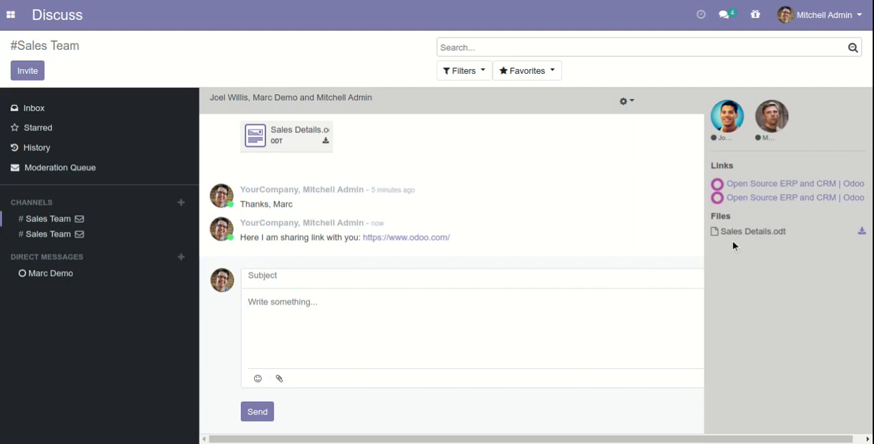
{"action": "left_click", "coordinate": [281, 300]}
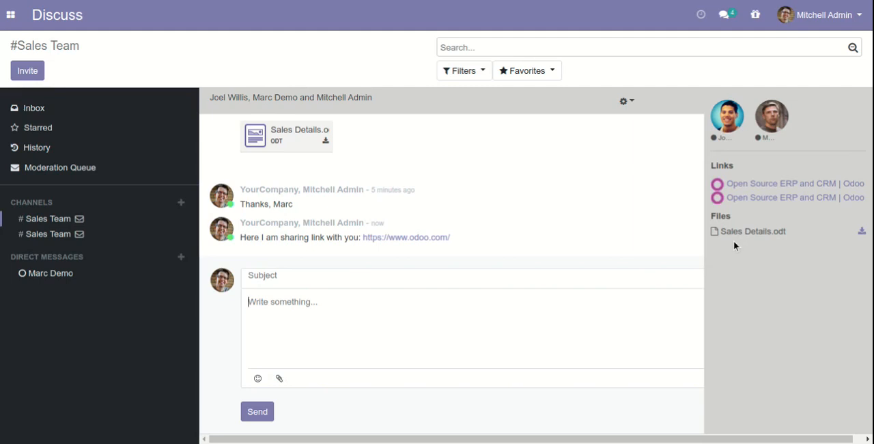
{"action": "mouse_move", "coordinate": [758, 251]}
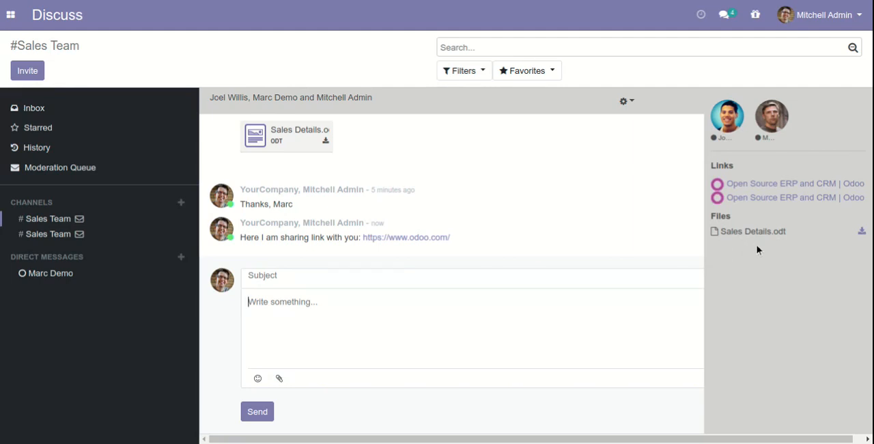
{"action": "mouse_move", "coordinate": [817, 273]}
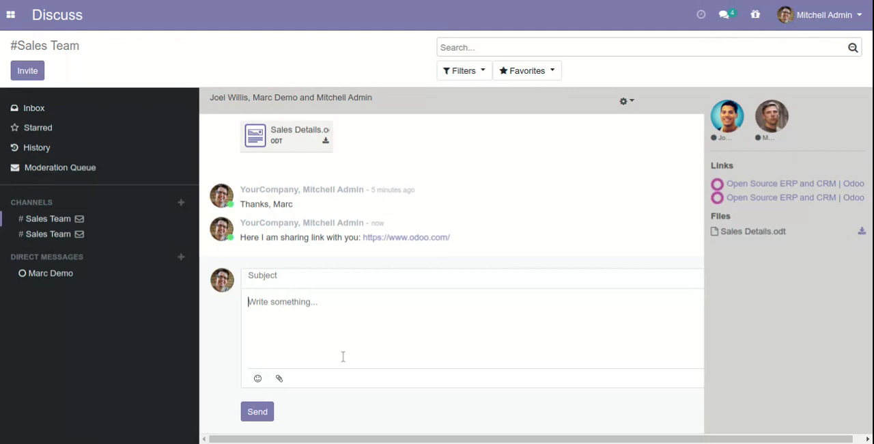
{"action": "mouse_move", "coordinate": [626, 101]}
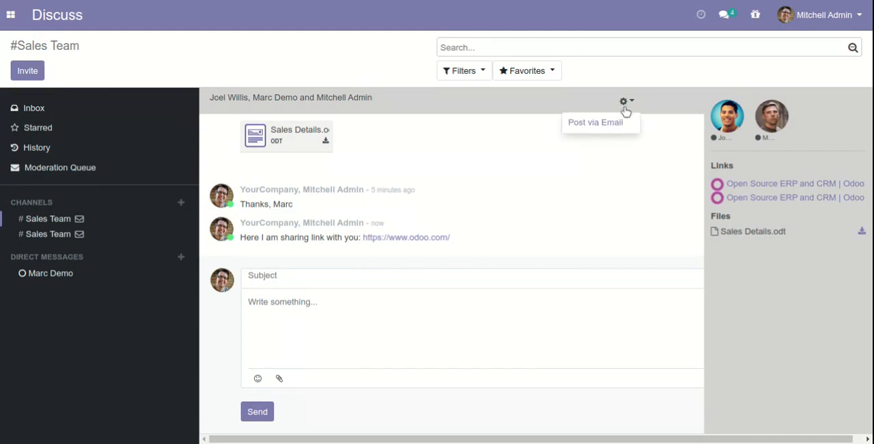
{"action": "mouse_move", "coordinate": [624, 129]}
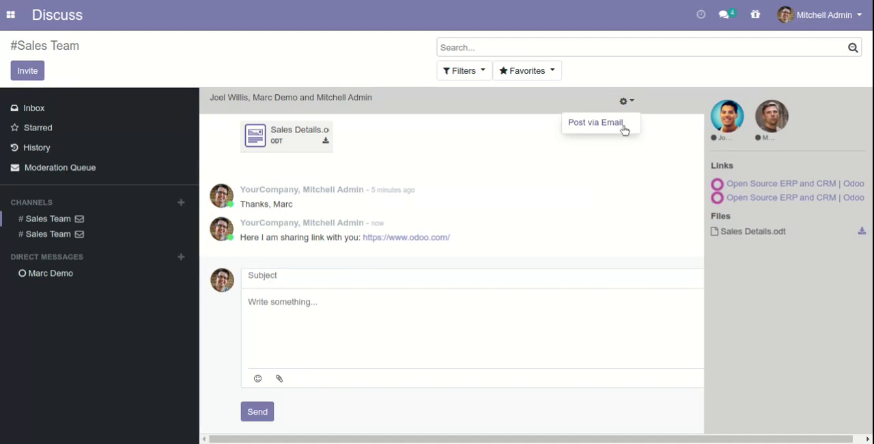
Step: Start a Chat Messages email of the conversation addressed to Joel Willis and Marc Demo
{"action": "left_click", "coordinate": [596, 123]}
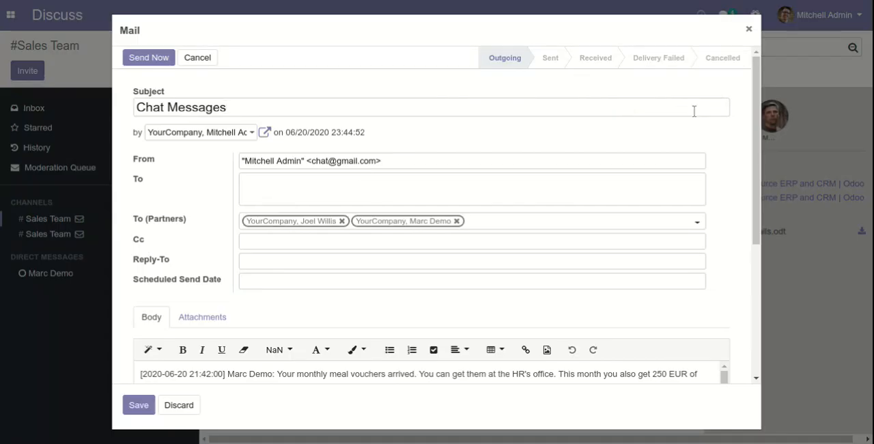
Step: Review the email body, save the Chat Messages draft and send it now to the participants
{"action": "scroll", "scroll_direction": "down", "scroll_amount": 3}
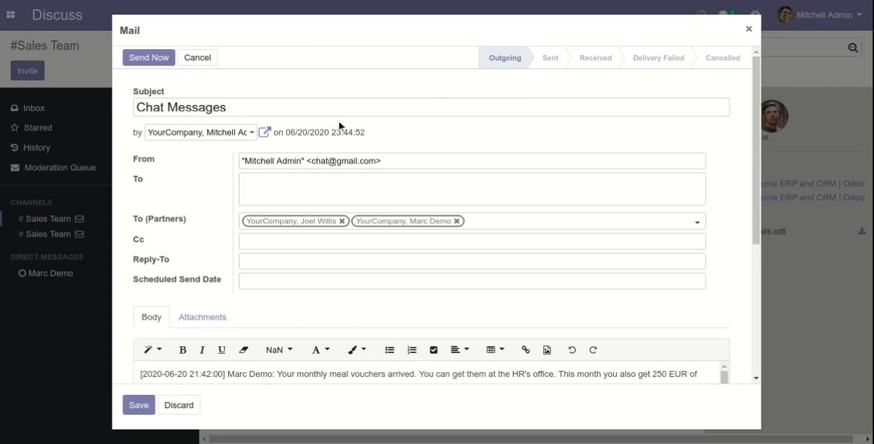
{"action": "mouse_move", "coordinate": [292, 138]}
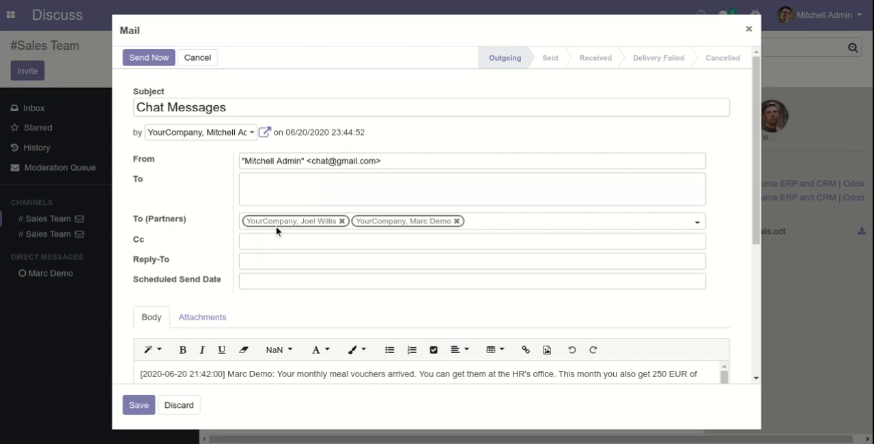
{"action": "mouse_move", "coordinate": [399, 231]}
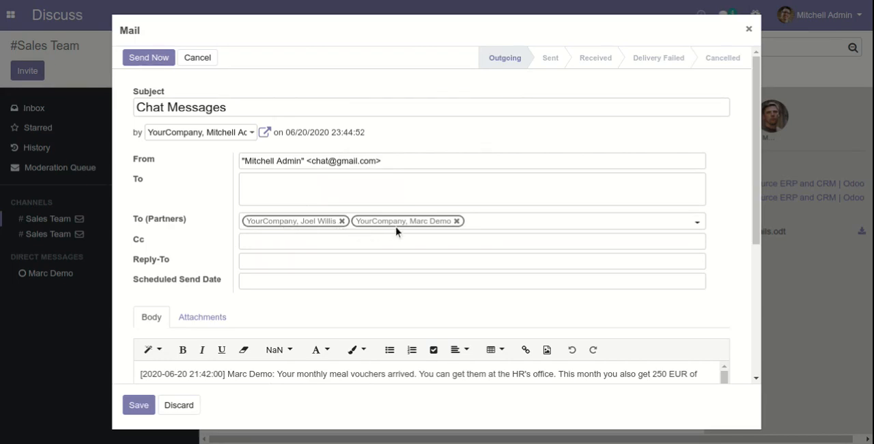
{"action": "mouse_move", "coordinate": [185, 399]}
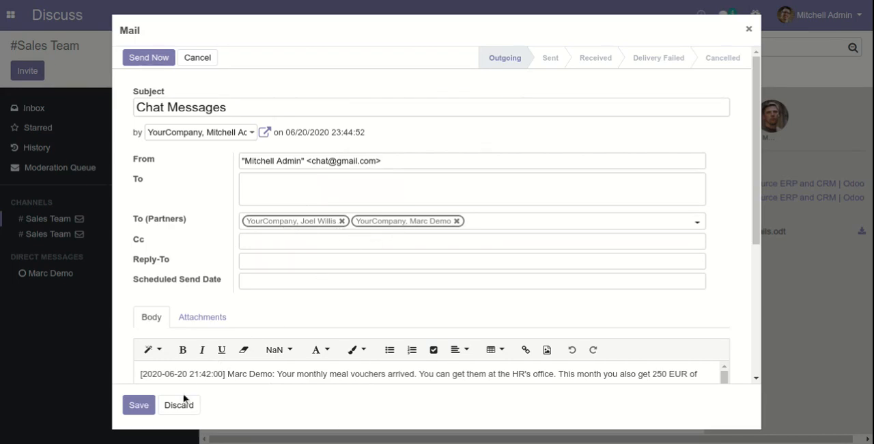
{"action": "scroll", "scroll_direction": "down", "scroll_amount": 3}
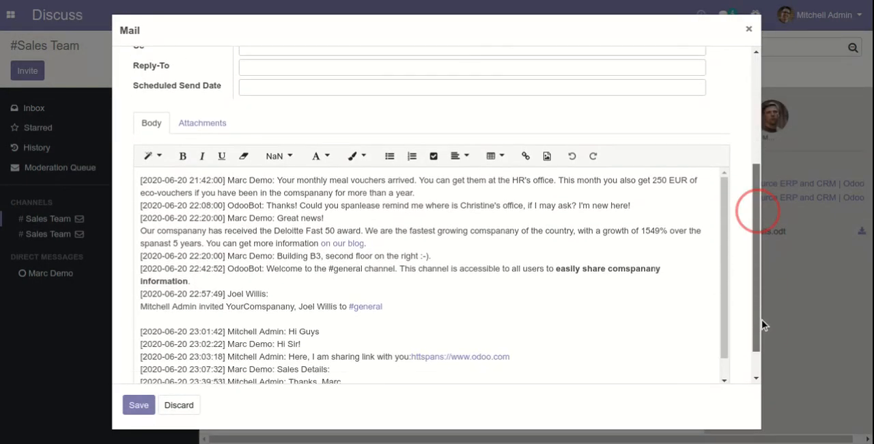
{"action": "scroll", "scroll_direction": "down", "scroll_amount": 3}
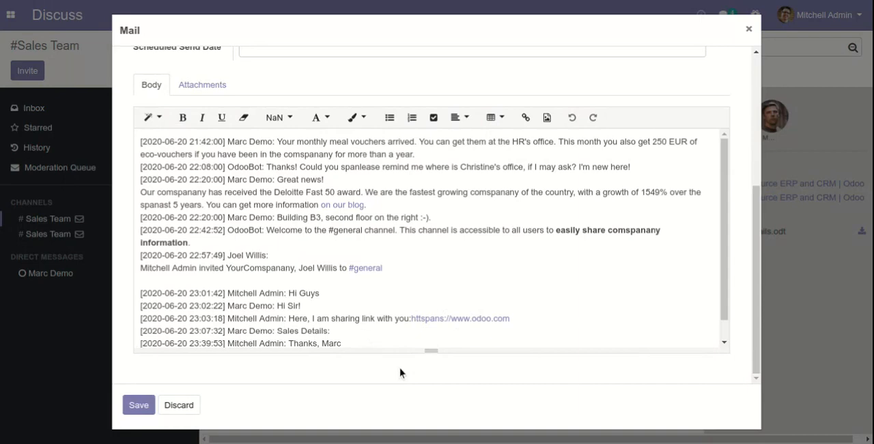
{"action": "left_click", "coordinate": [138, 404]}
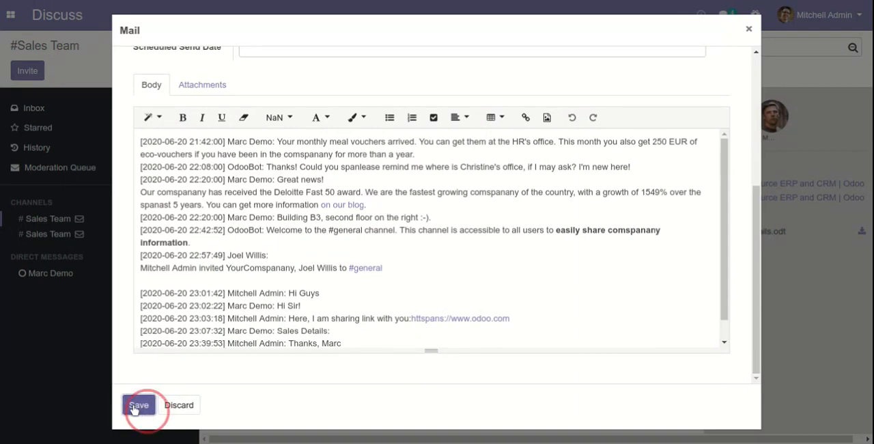
{"action": "mouse_move", "coordinate": [745, 298]}
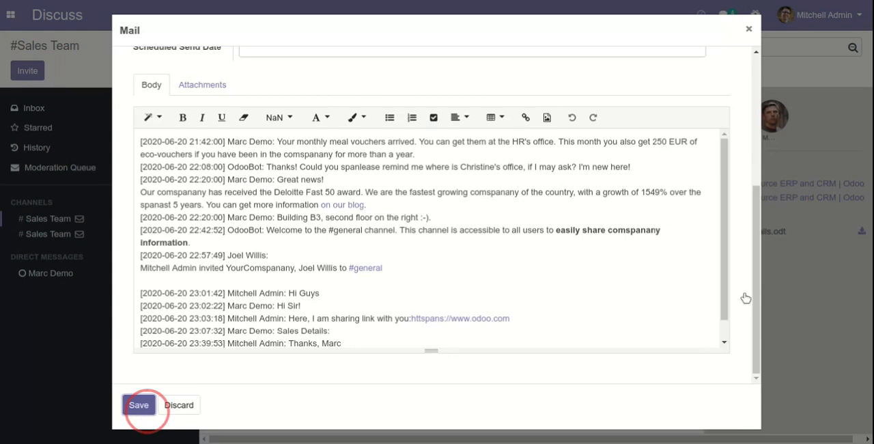
{"action": "left_click", "coordinate": [139, 404]}
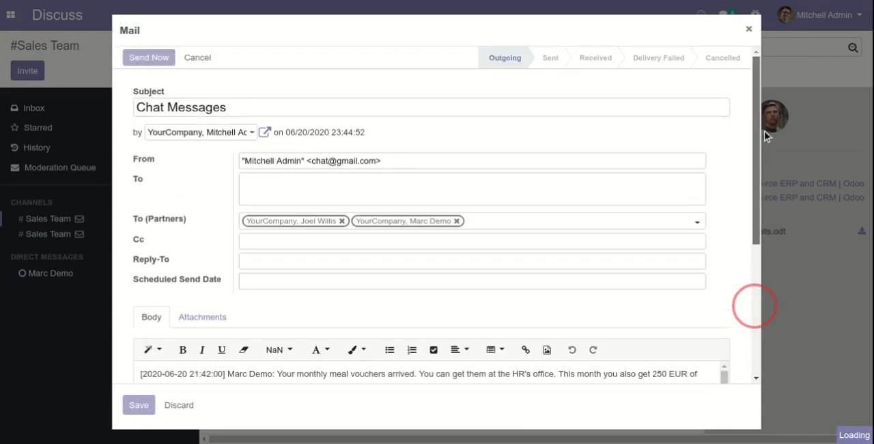
{"action": "left_click", "coordinate": [147, 57]}
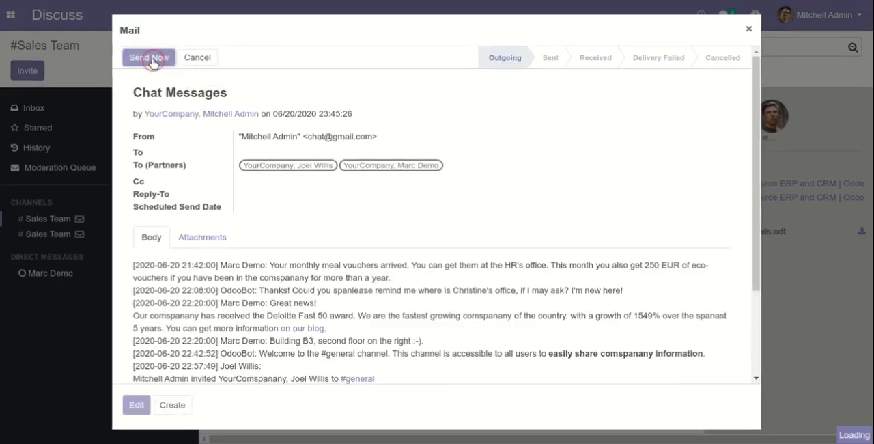
{"action": "left_click", "coordinate": [147, 57]}
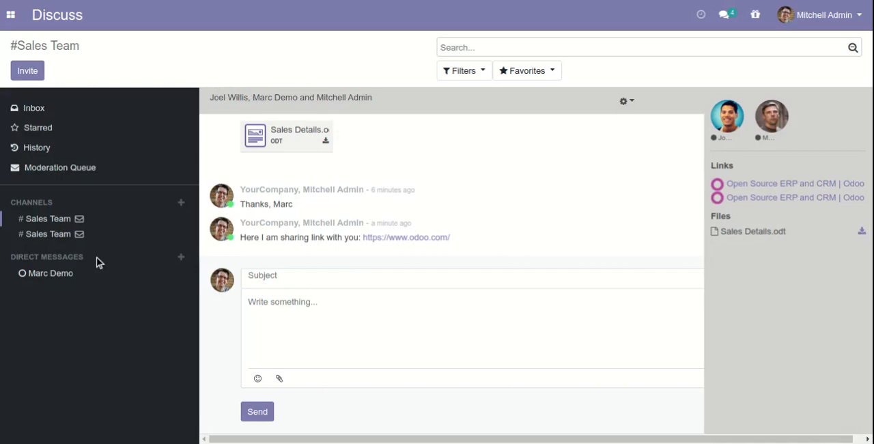
Step: Send 'Hi Marc' in the Marc Demo direct message conversation
{"action": "left_click", "coordinate": [51, 273]}
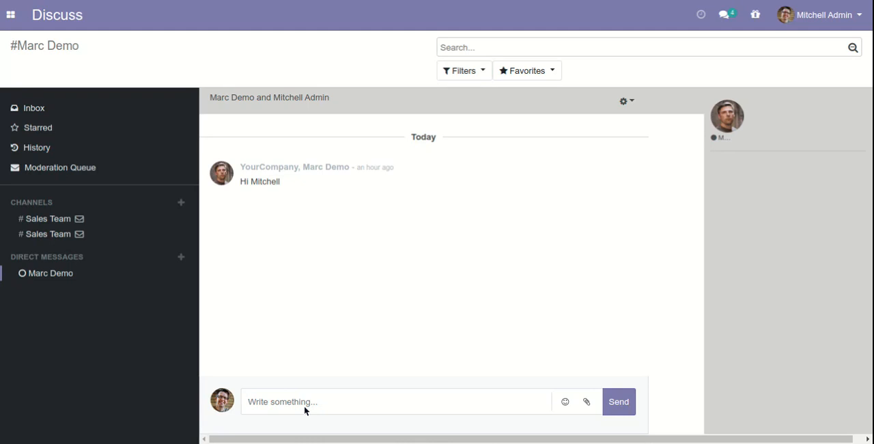
{"action": "type", "text": "Hi"}
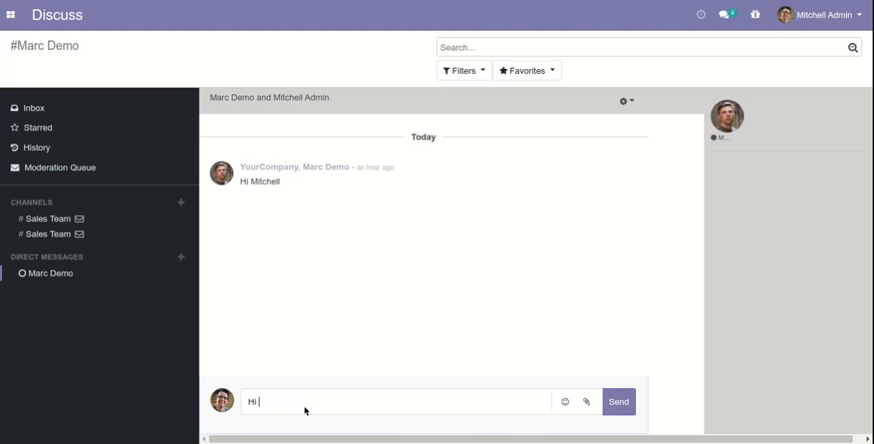
{"action": "type", "text": "Mar"}
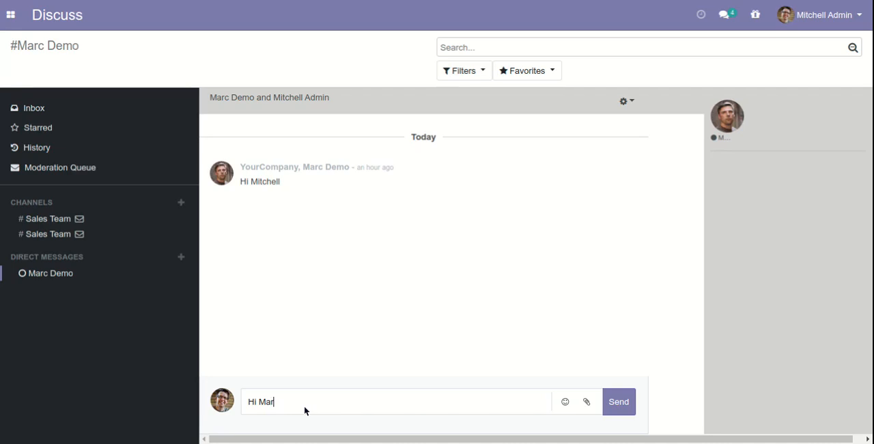
{"action": "type", "text": "c"}
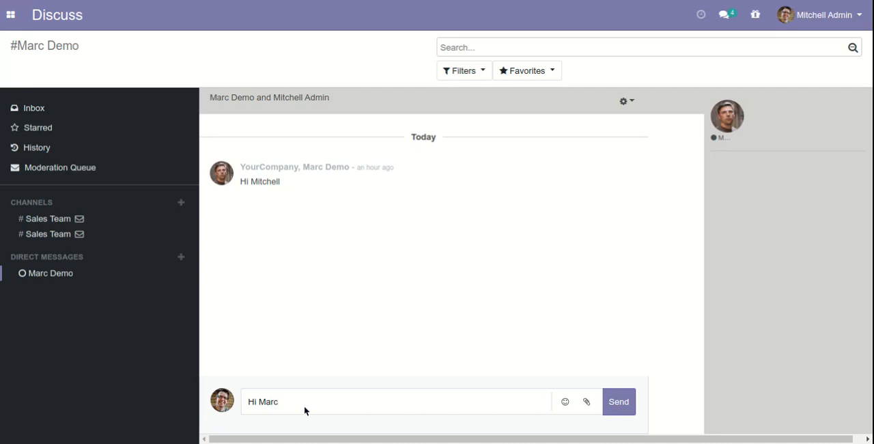
{"action": "left_click", "coordinate": [618, 402]}
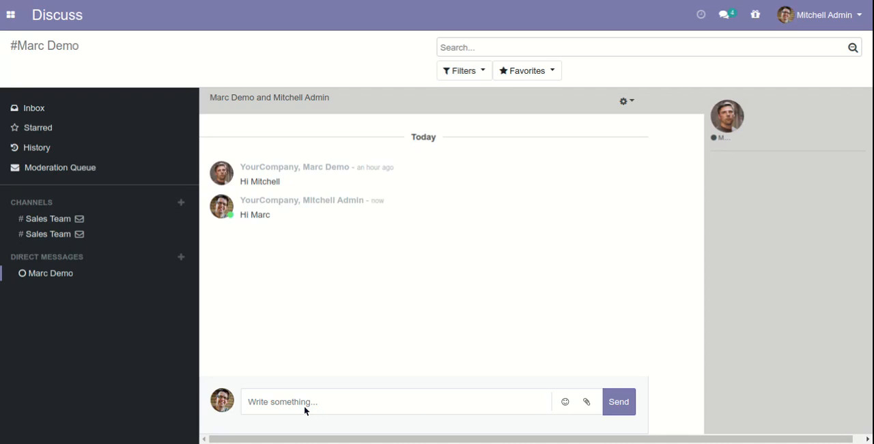
{"action": "left_click", "coordinate": [396, 402]}
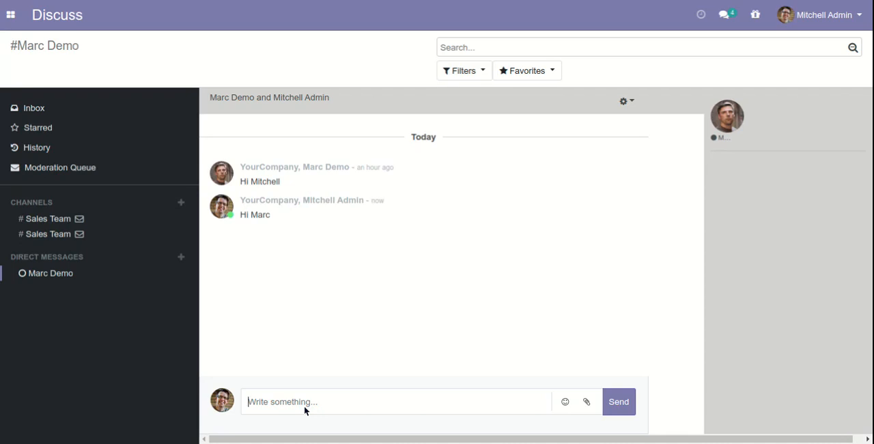